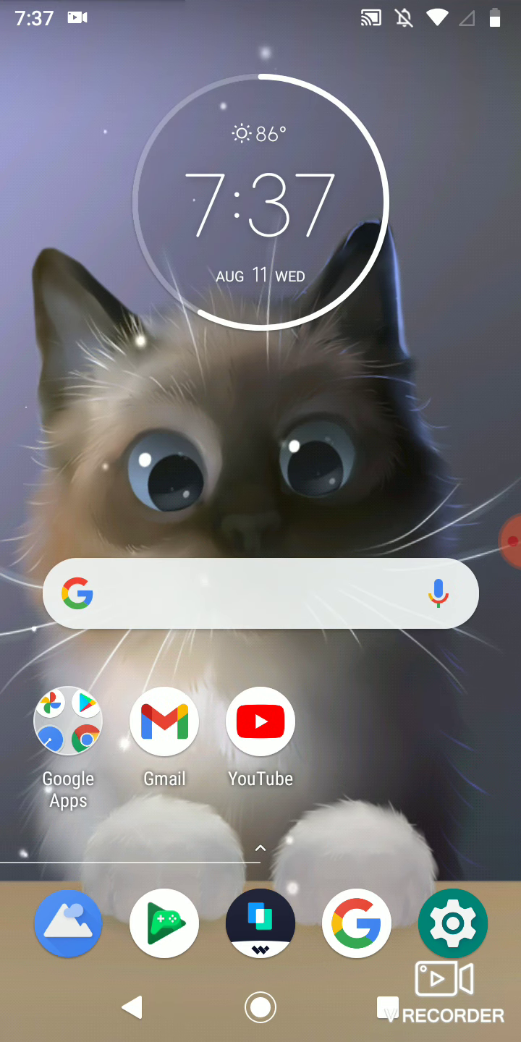
- Swipe to the second home screen page with the Camera, VideoShow and V Recorder icons
scroll(left, 3)
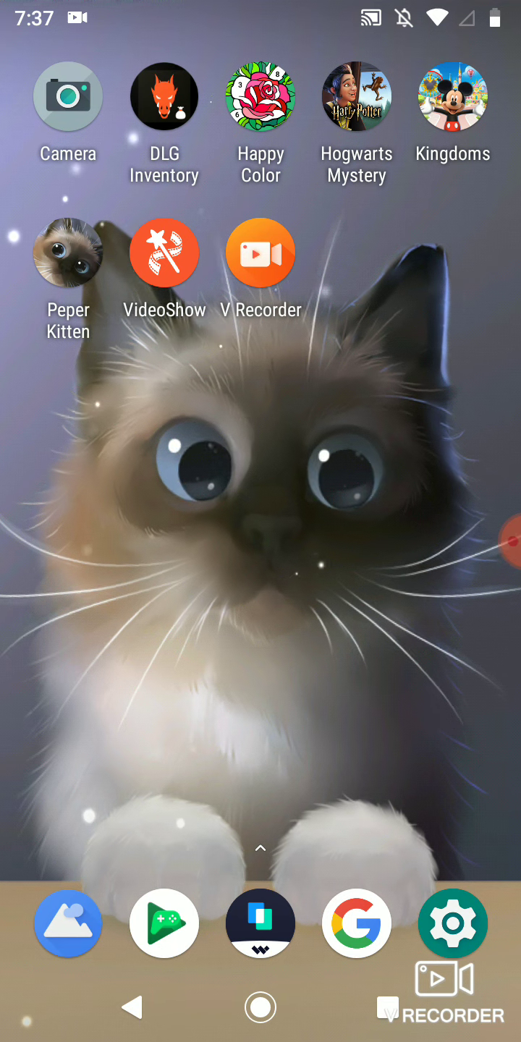
- Open the app drawer listing apps alphabetically from Calculator to Motorola Notifications
scroll(up, 3)
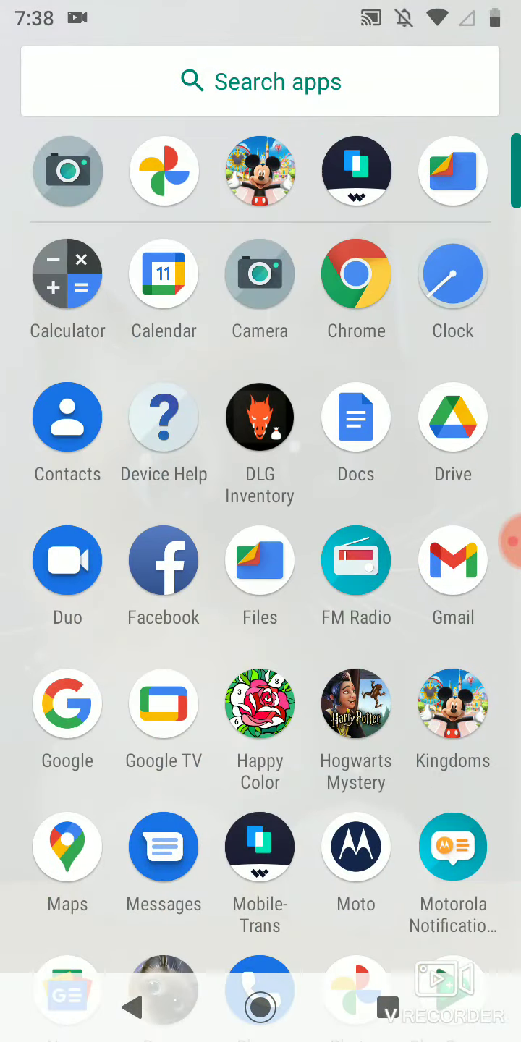
- Return to the home screen and launch Camera to show the photo viewfinder
key(HOME)
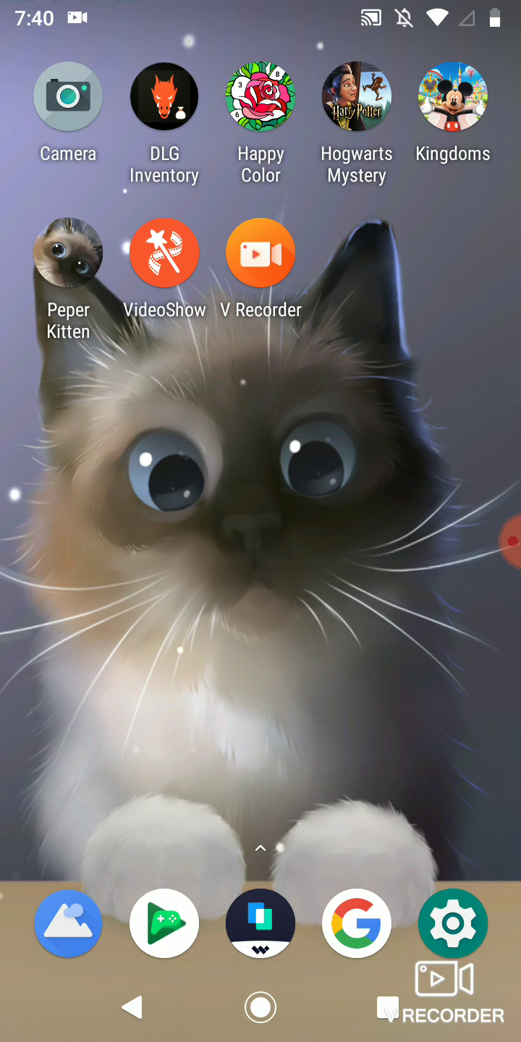
click(68, 95)
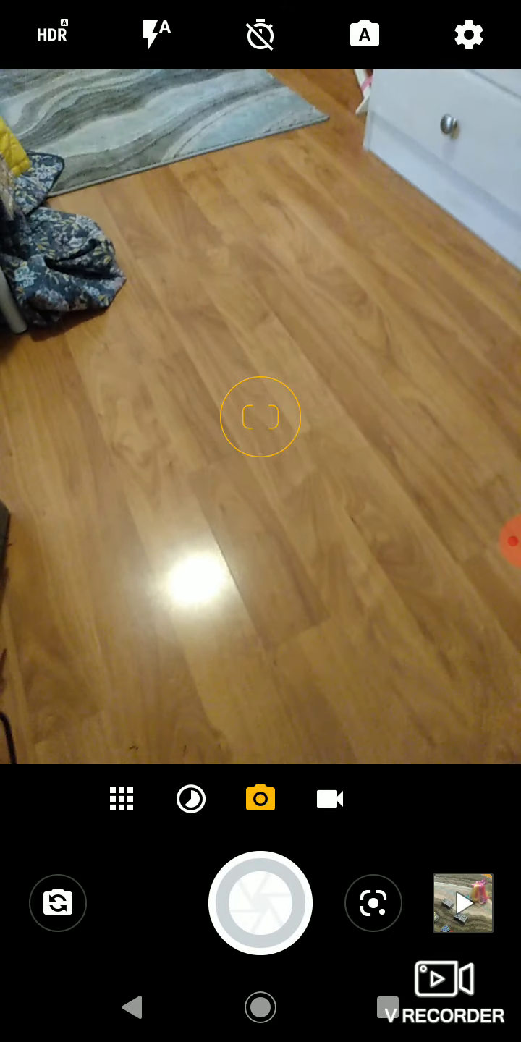